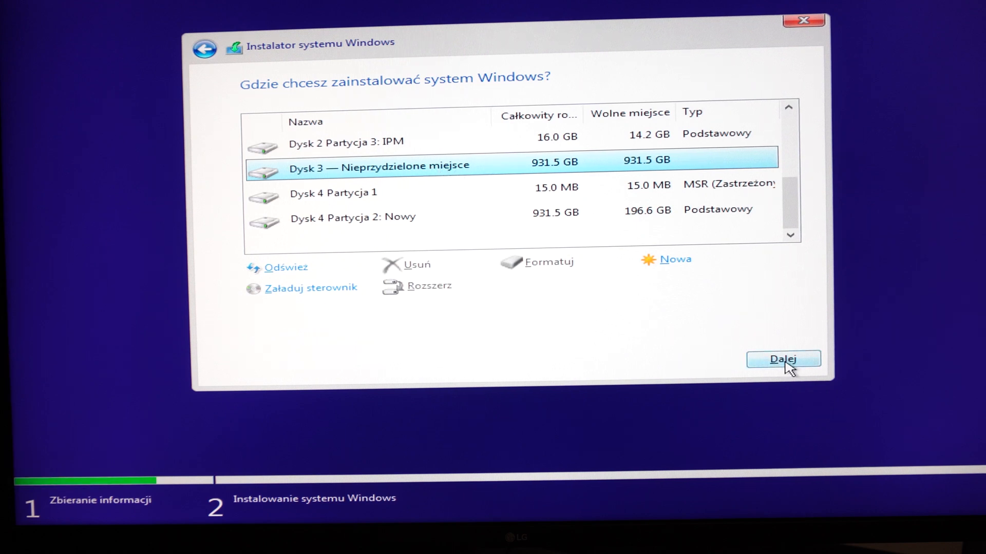
Choose Disk 3's 931.5 GB unallocated space as the Windows install location
click(782, 358)
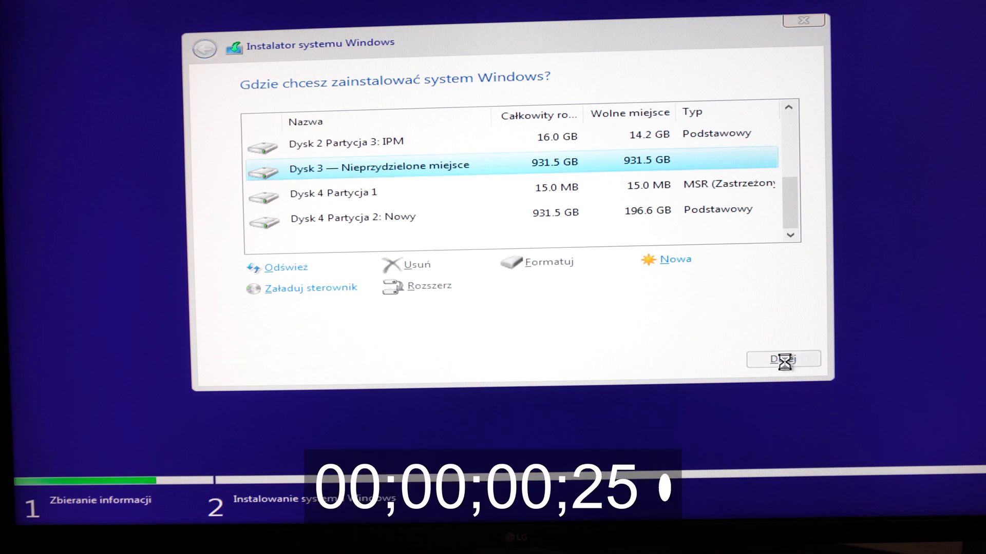
click(783, 359)
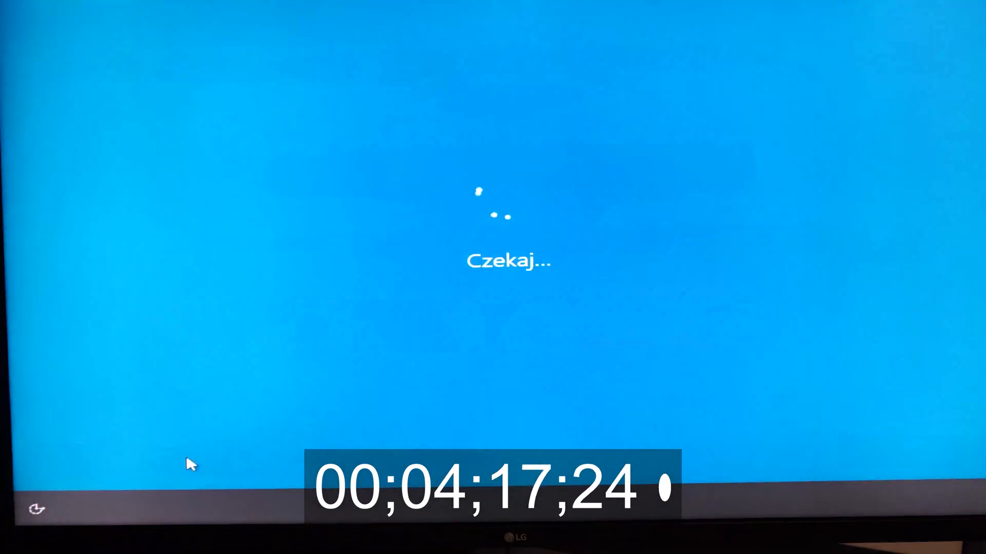
mouse_move(782, 452)
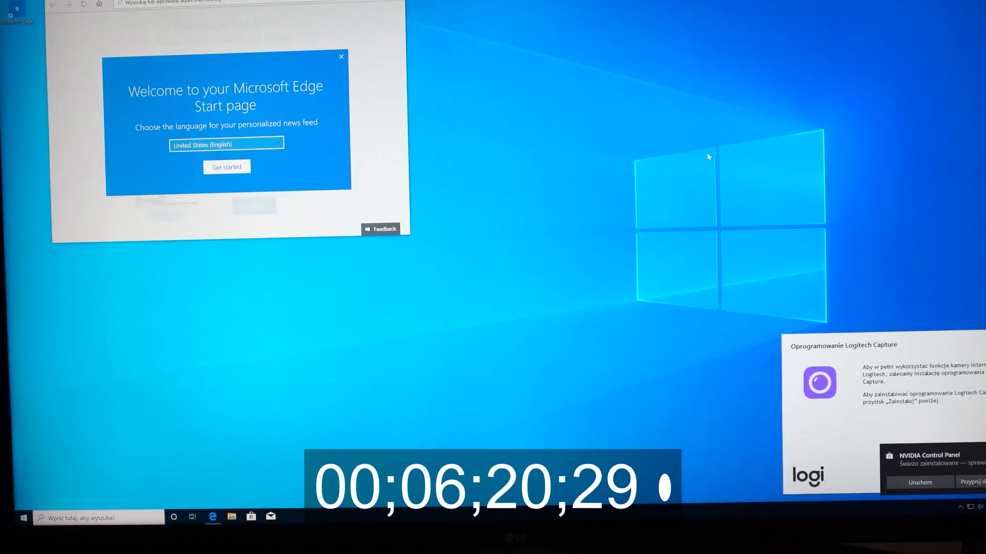
Open the Start menu from the taskbar, with the Edge welcome page still showing
click(23, 517)
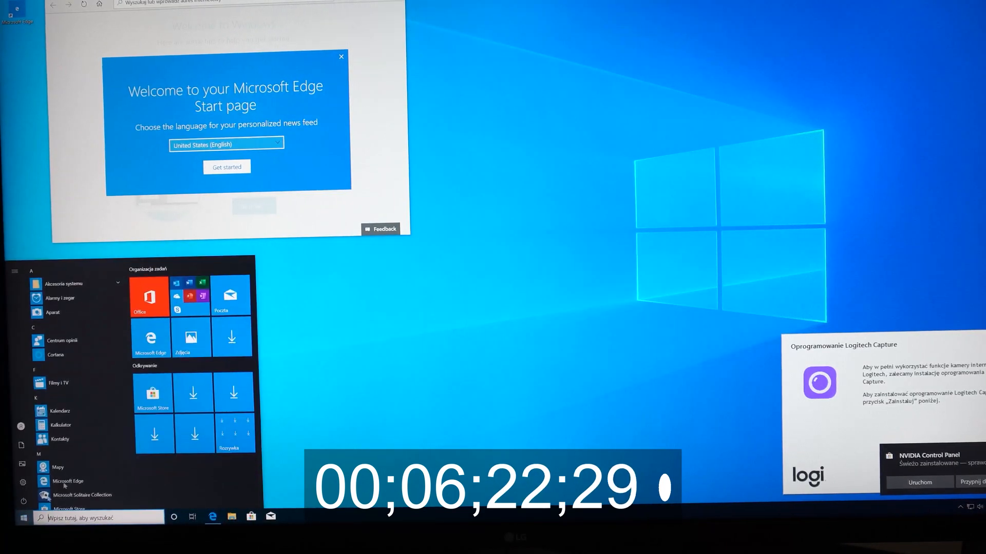